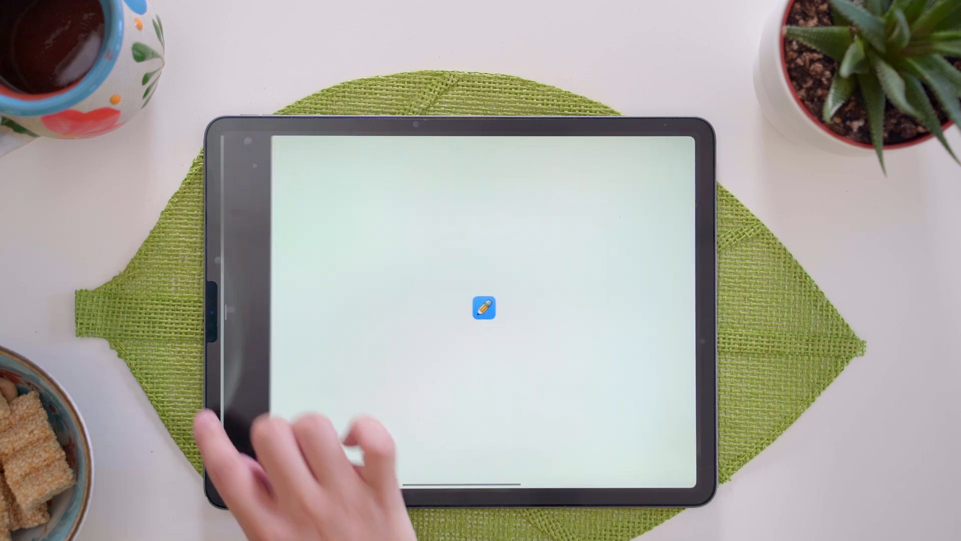
Open the chapter lecture notes document beside the blank 'mt review final' note
click(483, 307)
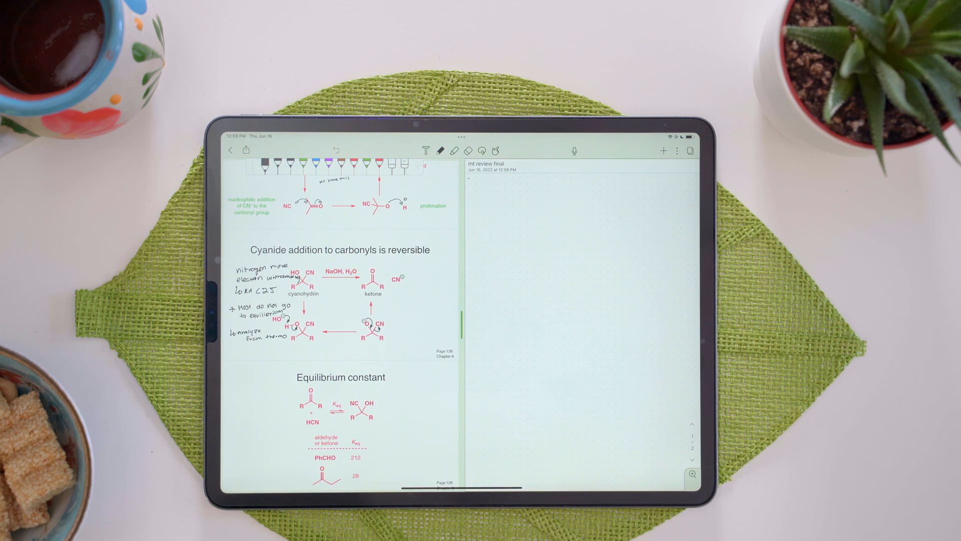
click(677, 151)
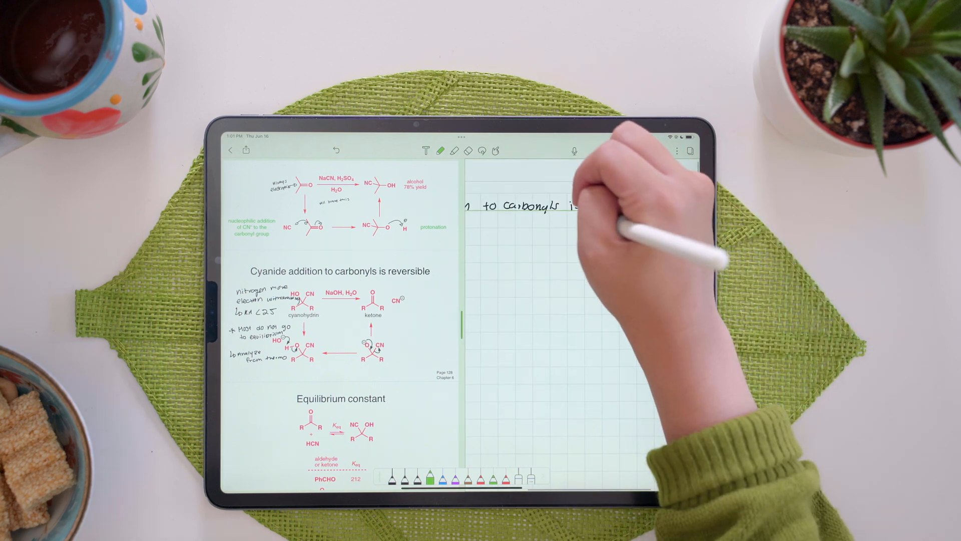
Write 'is reversible!' to finish the Cyanide Addition to Carbonyls heading
text(is reversible!)
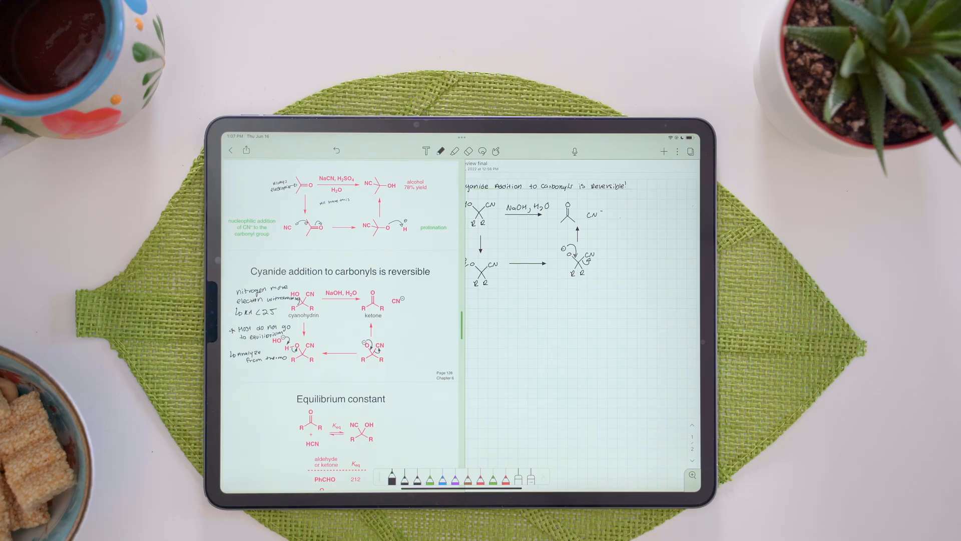
Browse stickers and open the Functional Sticky Notes pack to place a lined sticky note
click(663, 151)
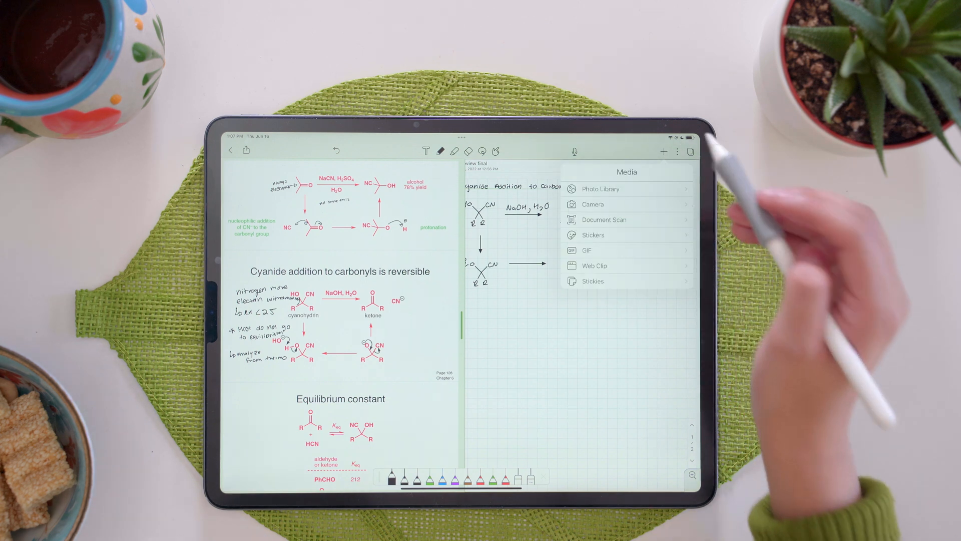
click(592, 234)
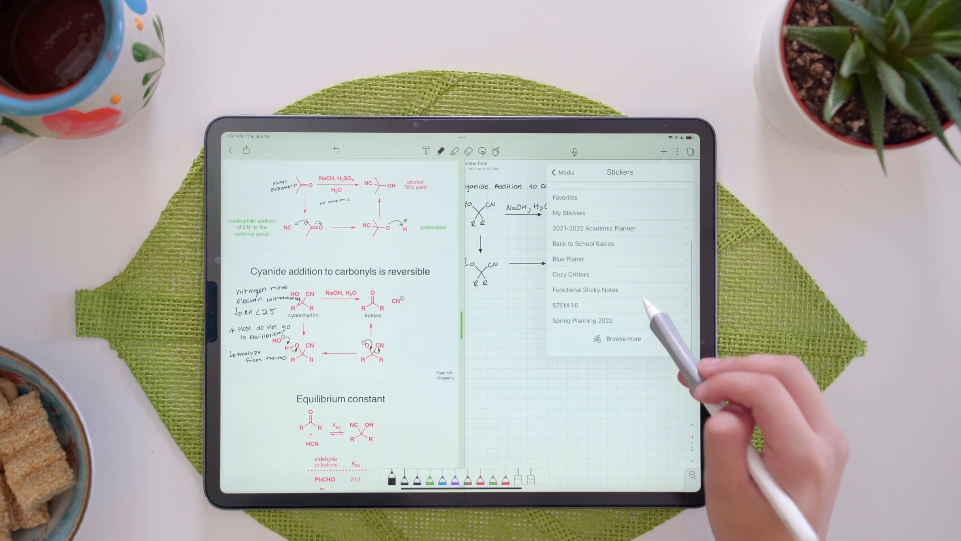
click(585, 289)
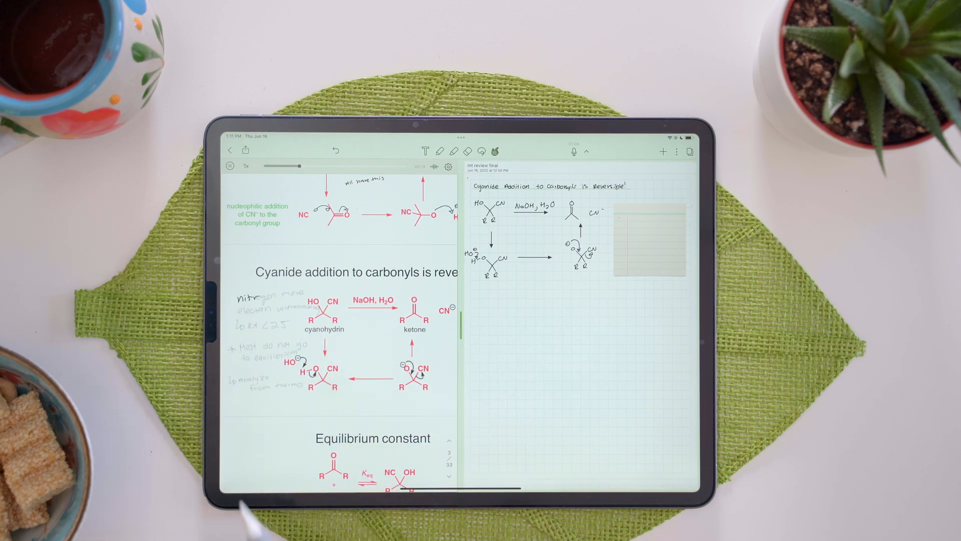
Start playback of the lecture note's recorded audio
click(232, 166)
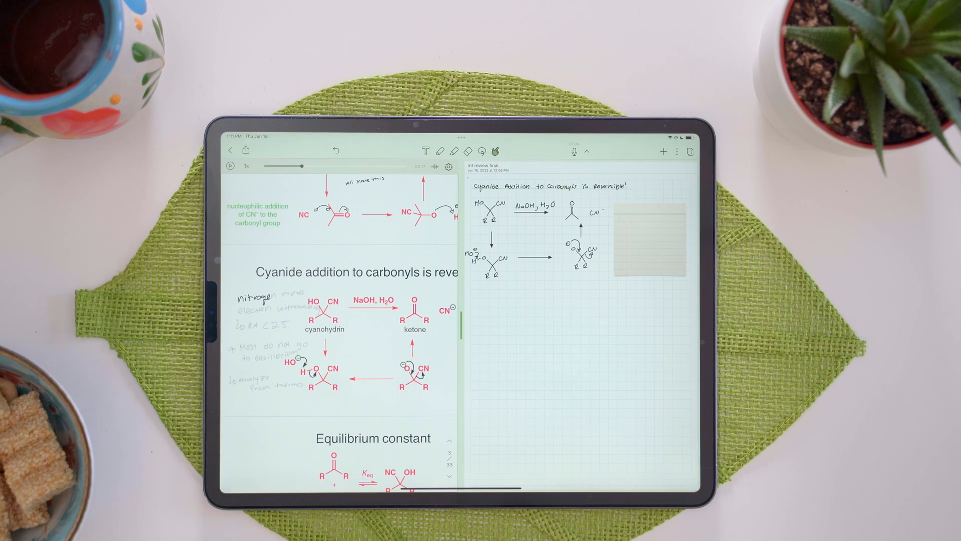